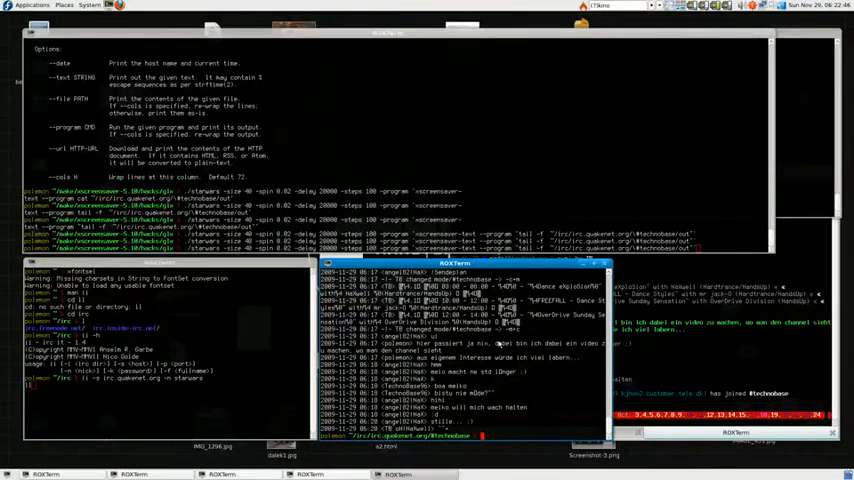
type("ou")
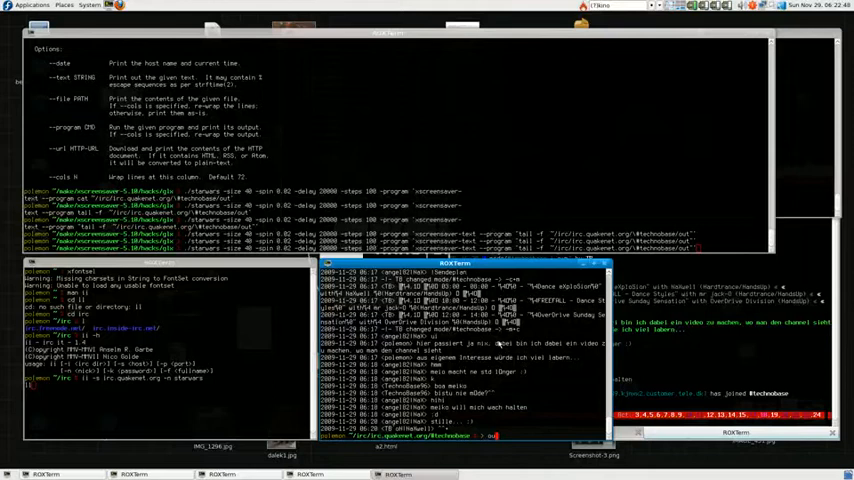